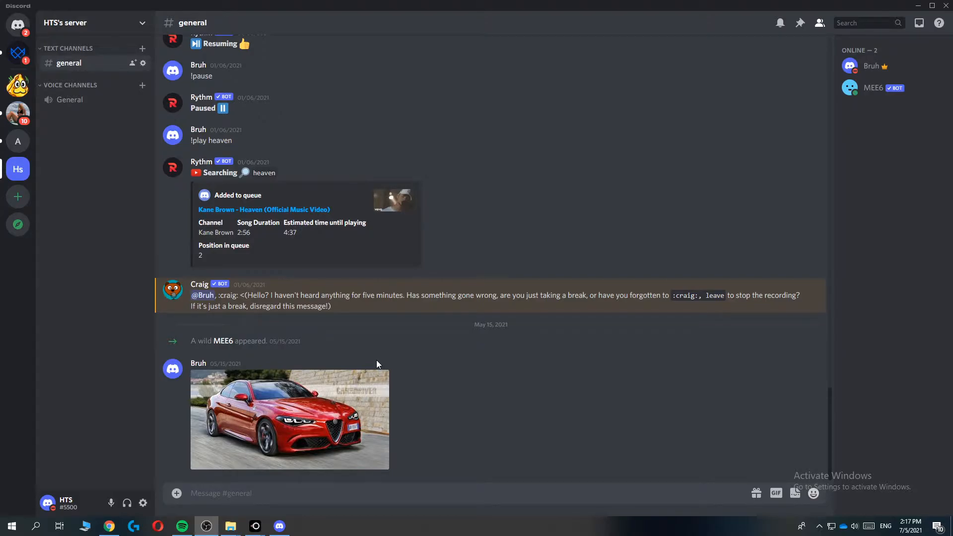
{"action": "mouse_move", "coordinate": [374, 365]}
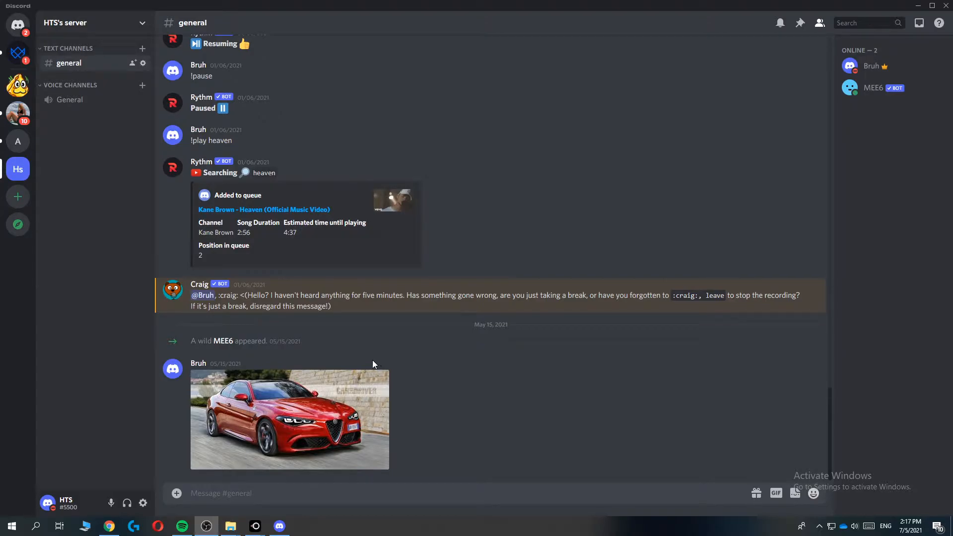
{"action": "mouse_move", "coordinate": [366, 364]}
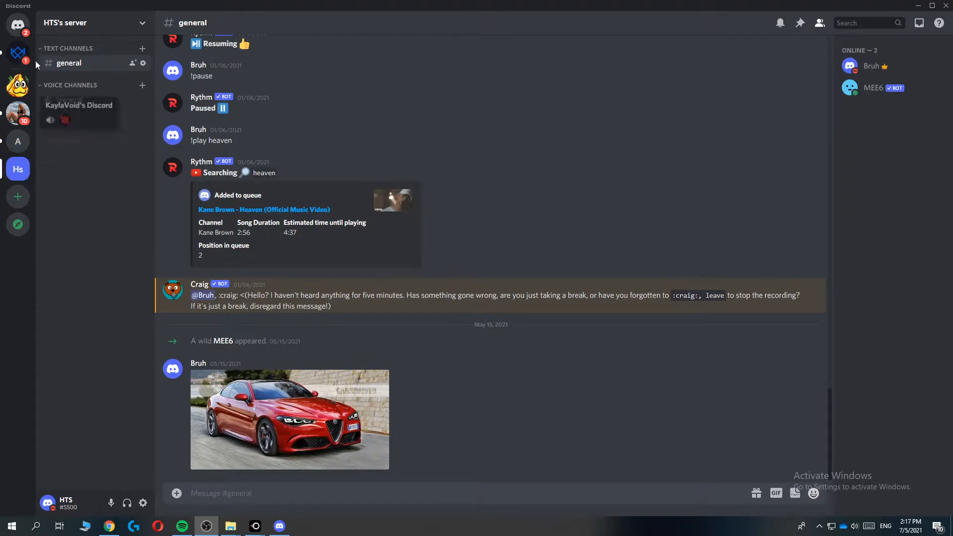
{"action": "left_click", "coordinate": [92, 23]}
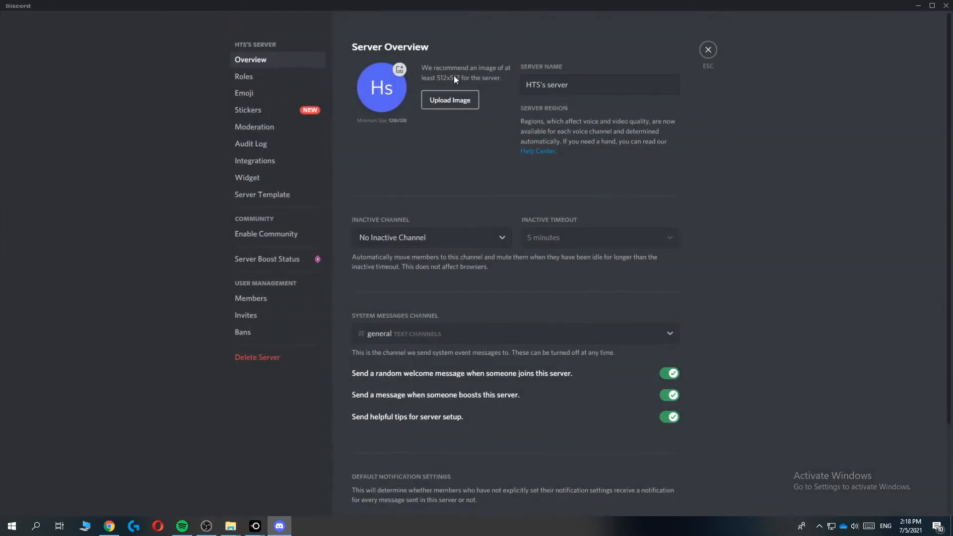
{"action": "scroll", "scroll_direction": "down", "scroll_amount": 3}
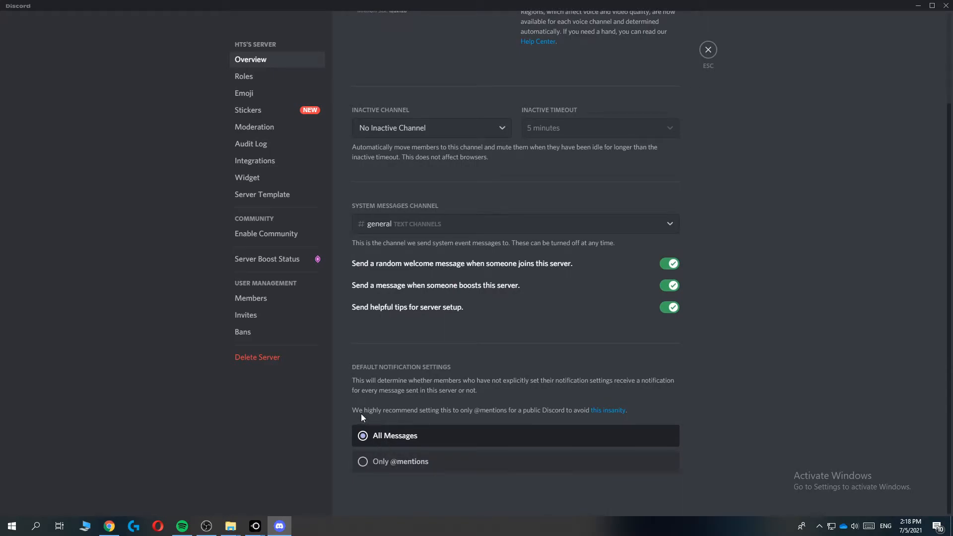
{"action": "mouse_move", "coordinate": [392, 417]}
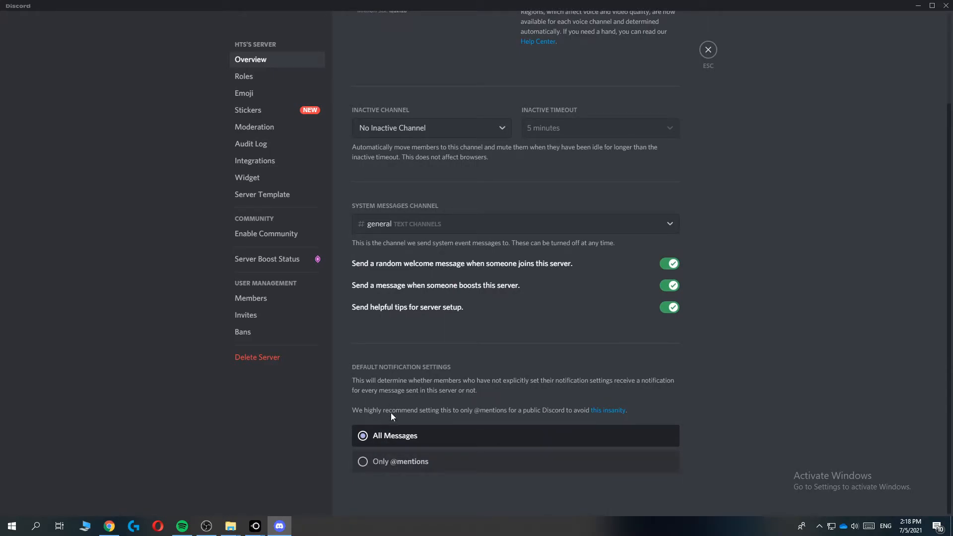
{"action": "left_click", "coordinate": [362, 461]}
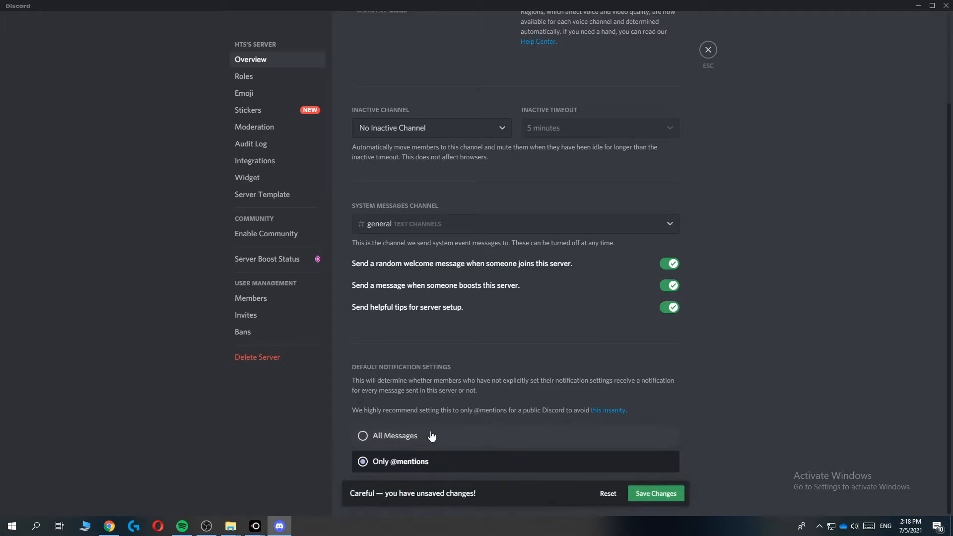
{"action": "mouse_move", "coordinate": [646, 494]}
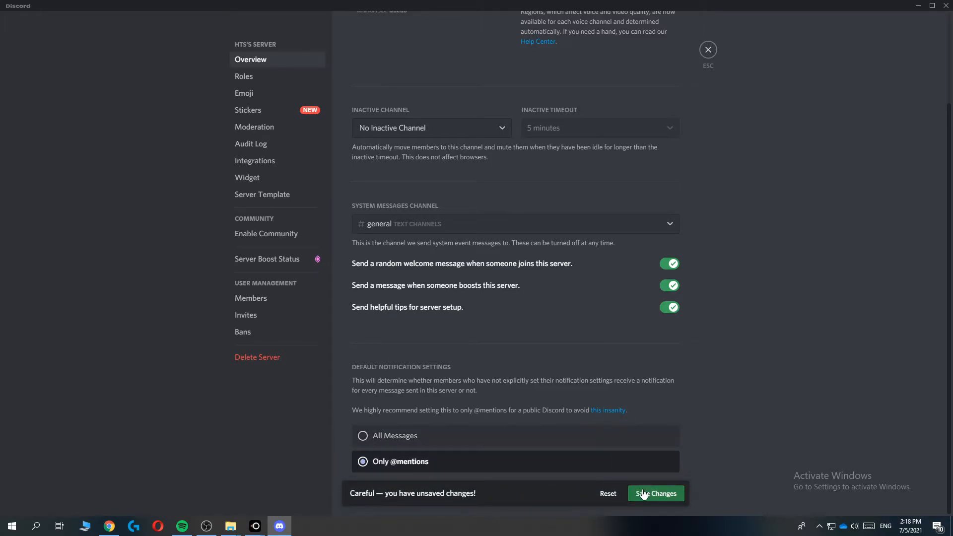
{"action": "left_click", "coordinate": [655, 494]}
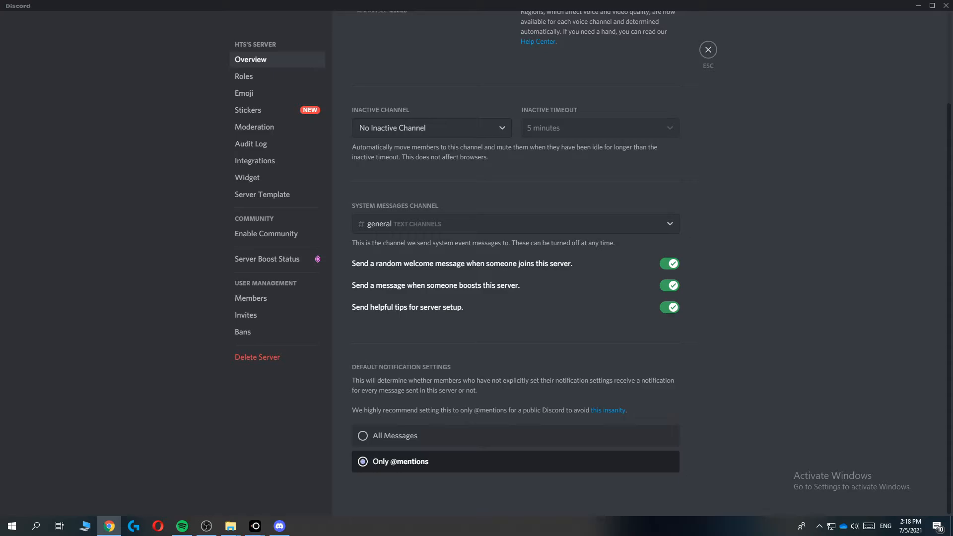
{"action": "mouse_move", "coordinate": [458, 433]}
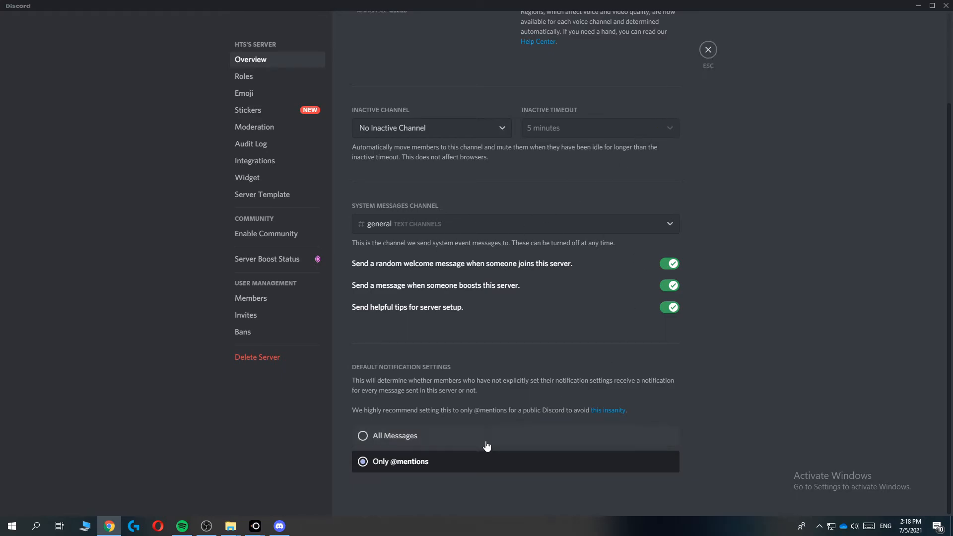
{"action": "mouse_move", "coordinate": [423, 393]}
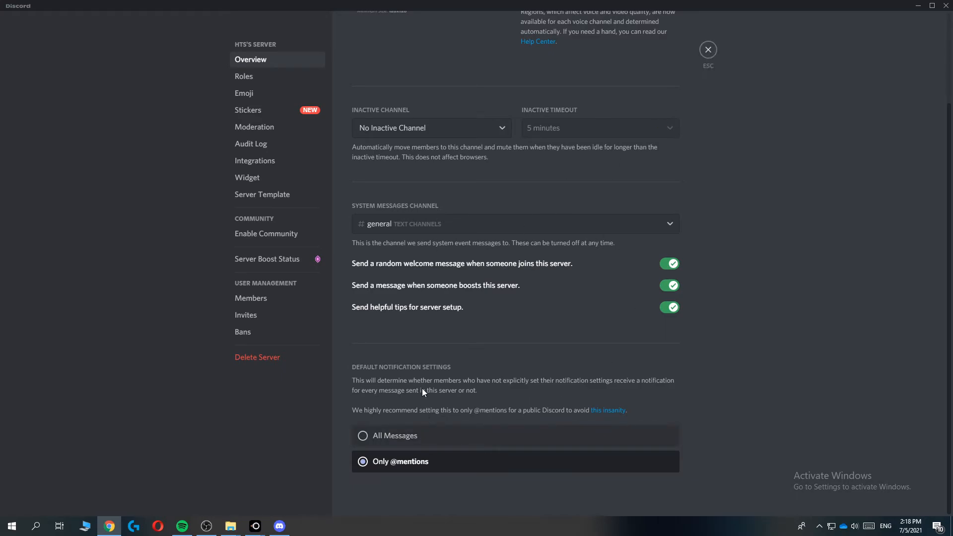
{"action": "mouse_move", "coordinate": [398, 475]}
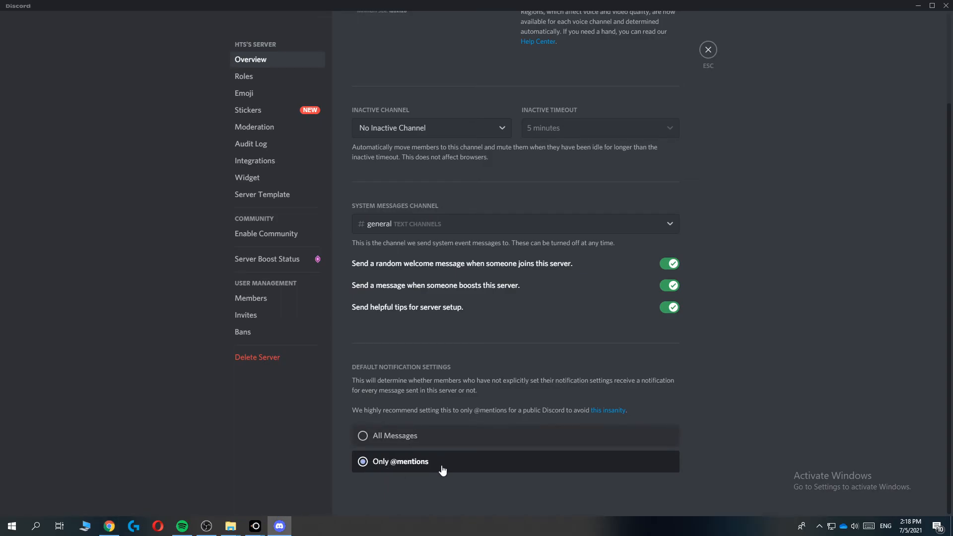
{"action": "mouse_move", "coordinate": [671, 88]}
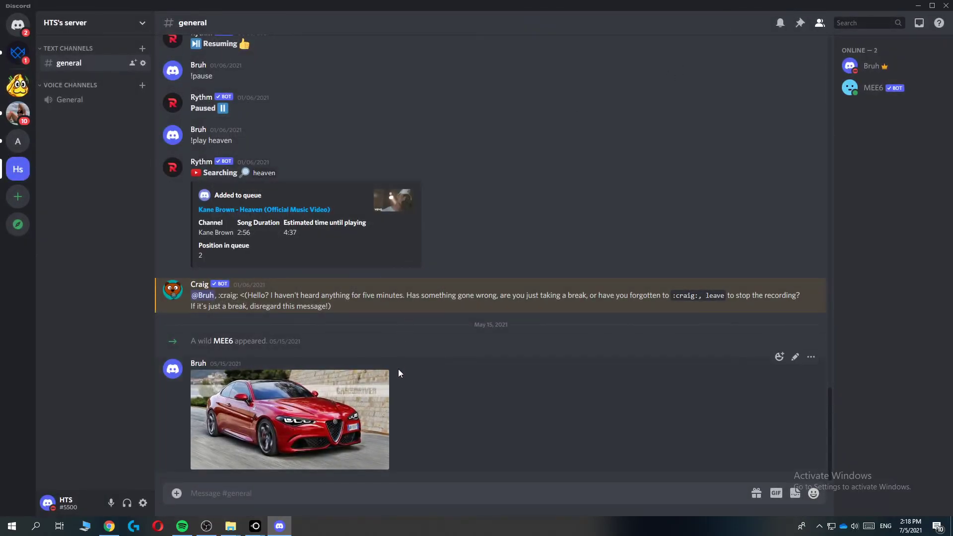
{"action": "mouse_move", "coordinate": [394, 389]}
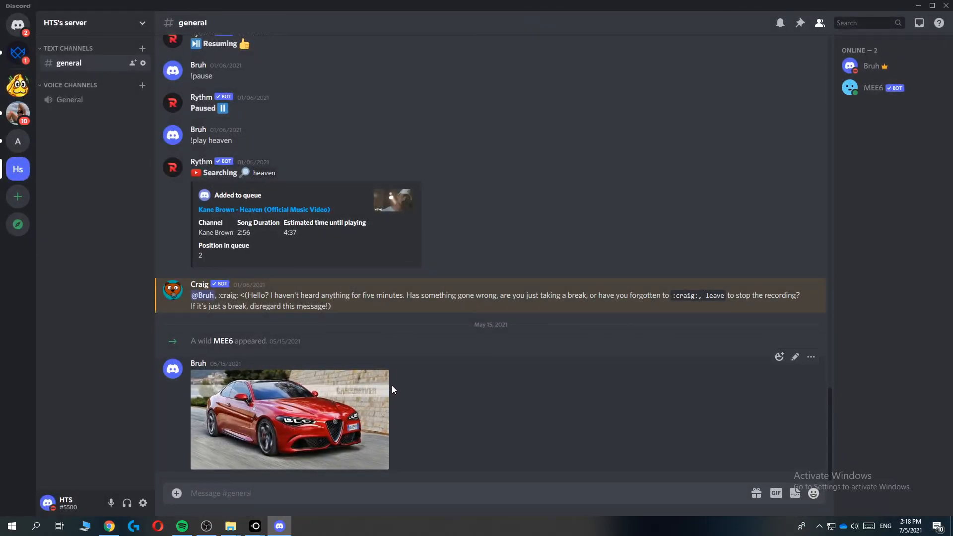